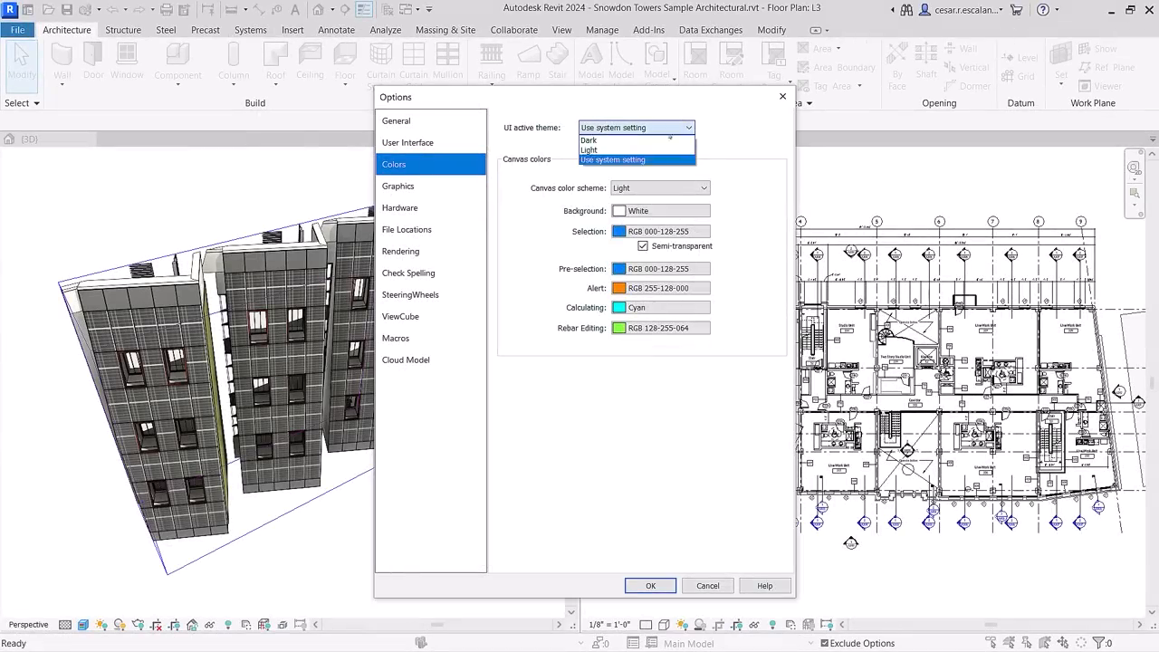
Set the UI active theme to Dark in the Colors options
{"action": "left_click", "coordinate": [589, 139]}
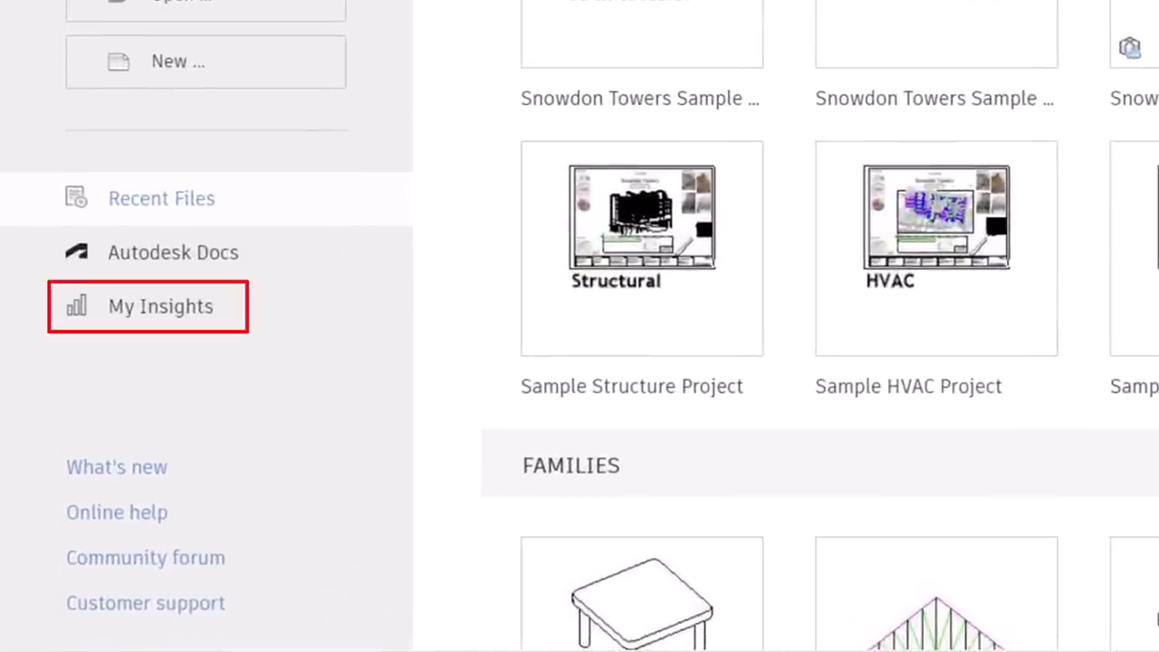
Open My Insights from the Home screen's left panel
{"action": "left_click", "coordinate": [160, 306]}
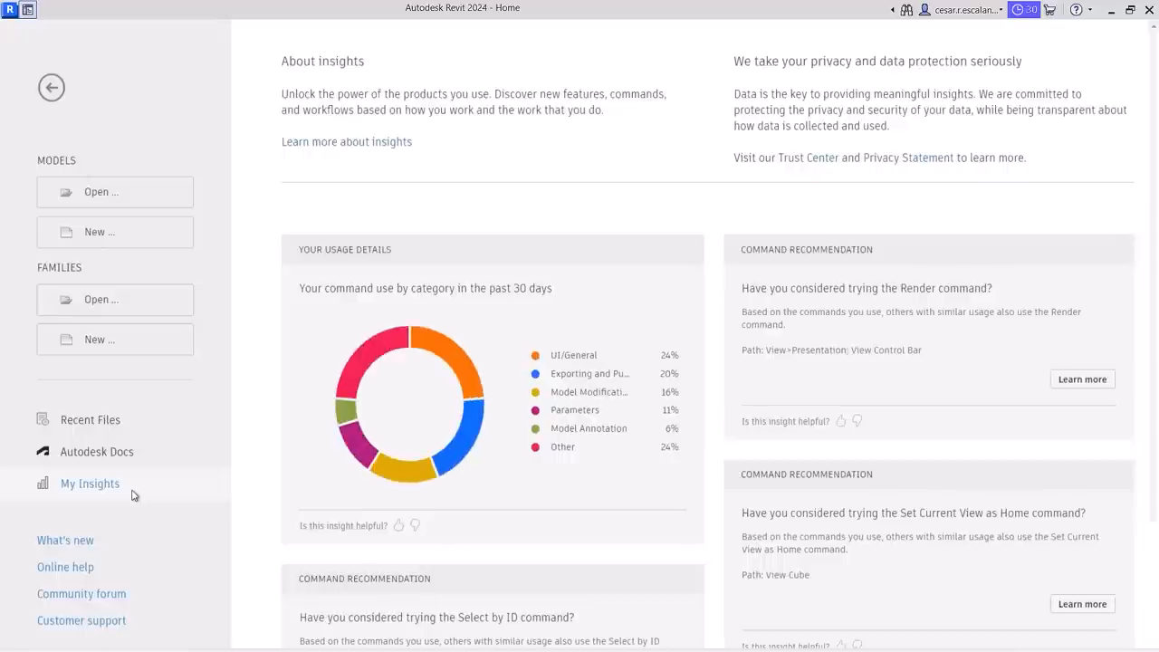
{"action": "mouse_move", "coordinate": [362, 395]}
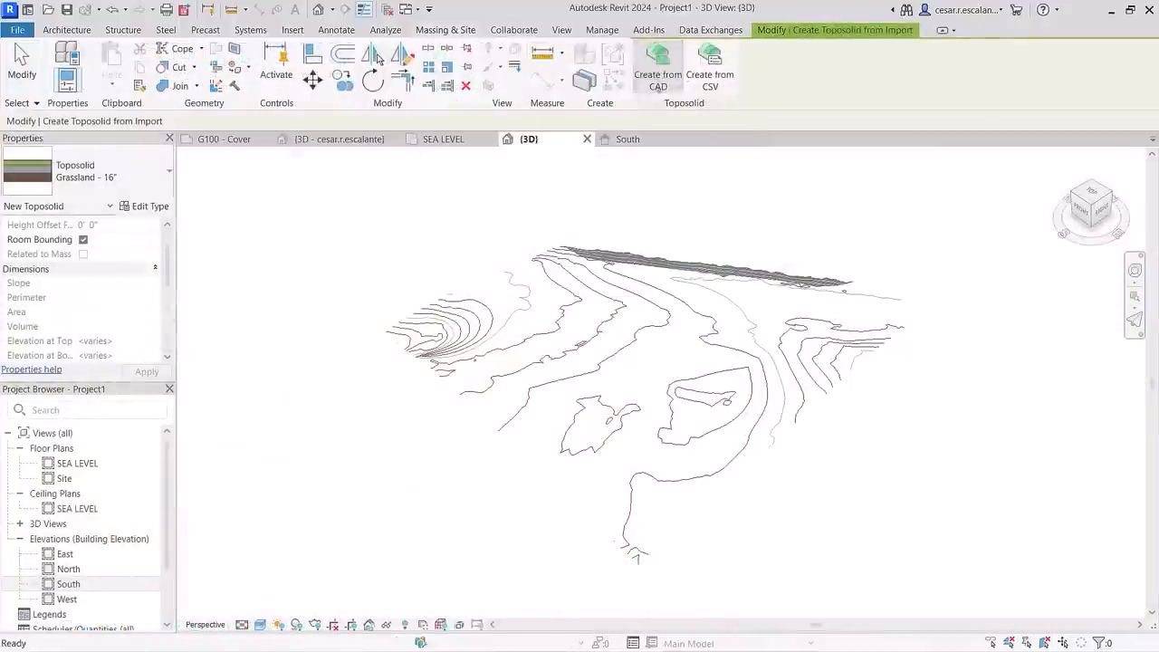
Create a toposolid from the imported DWG contours using points from all layers
{"action": "left_click", "coordinate": [657, 67]}
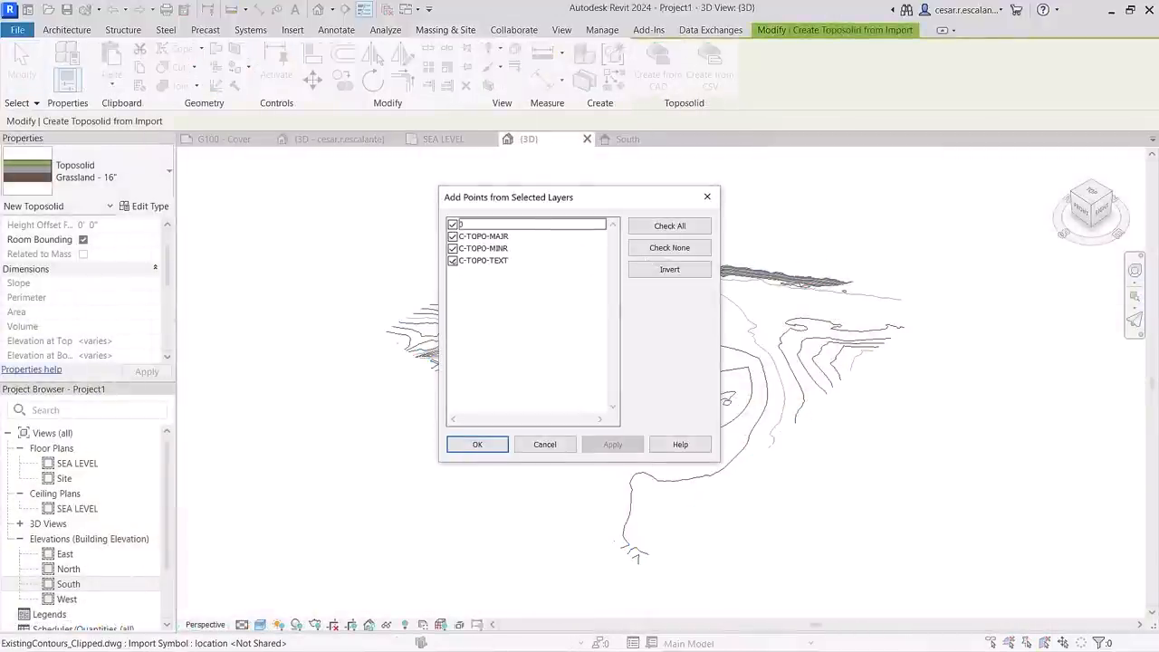
{"action": "left_click", "coordinate": [477, 444]}
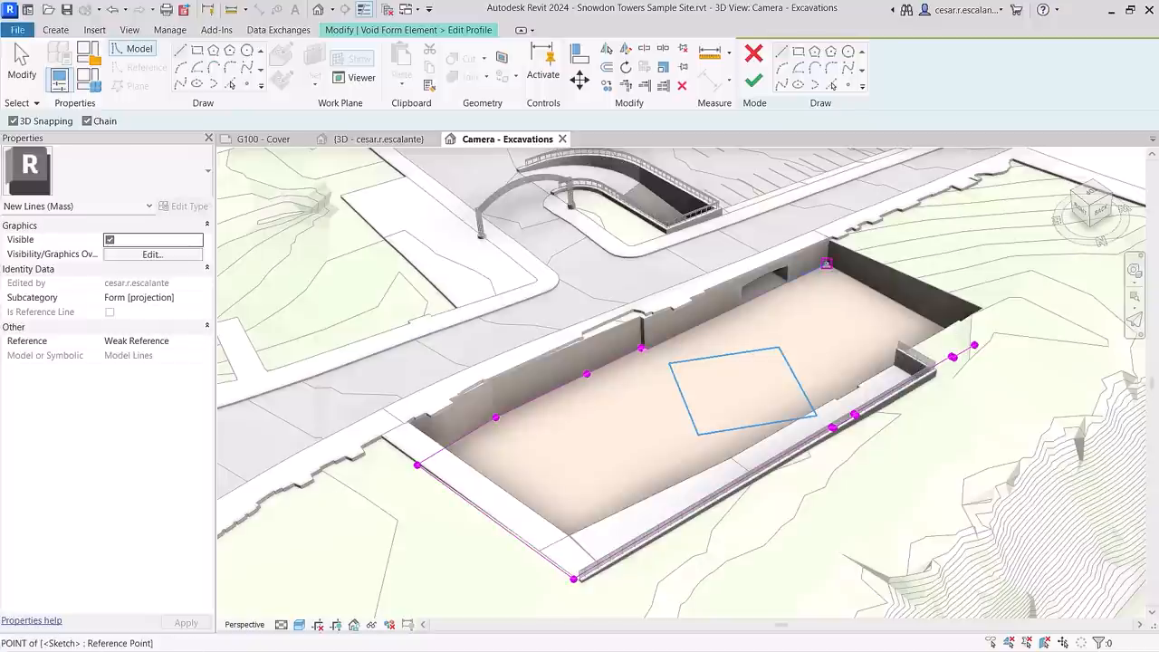
Finish the excavation void profile, then sub-divide the toposolid surface
{"action": "left_click", "coordinate": [755, 81]}
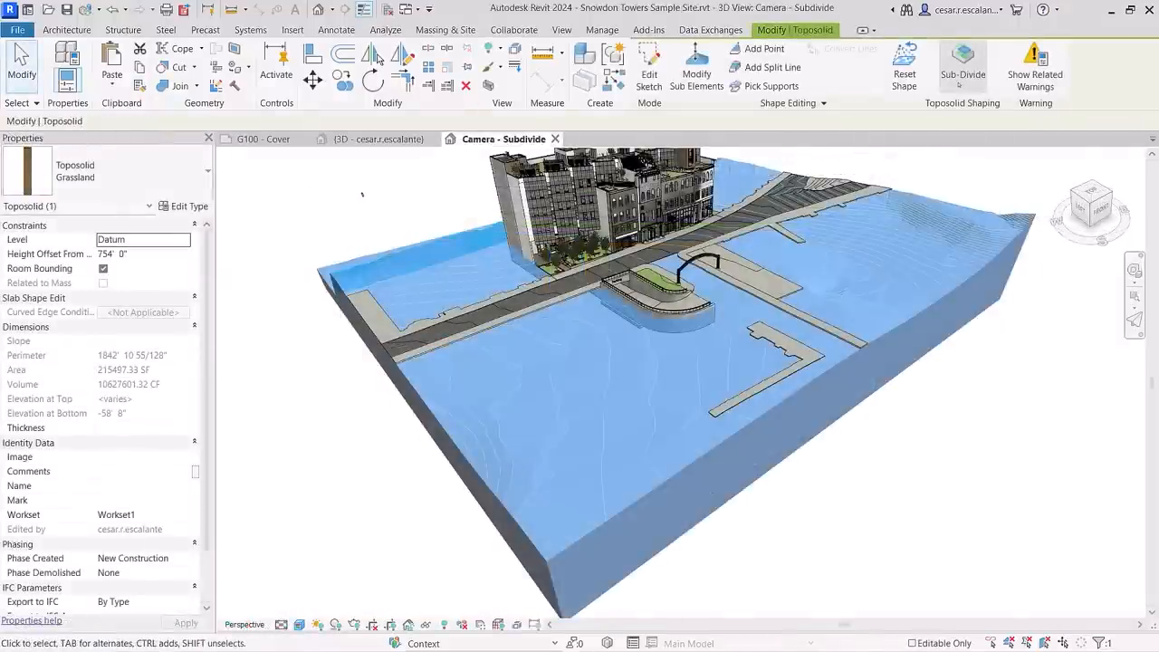
{"action": "left_click", "coordinate": [963, 63]}
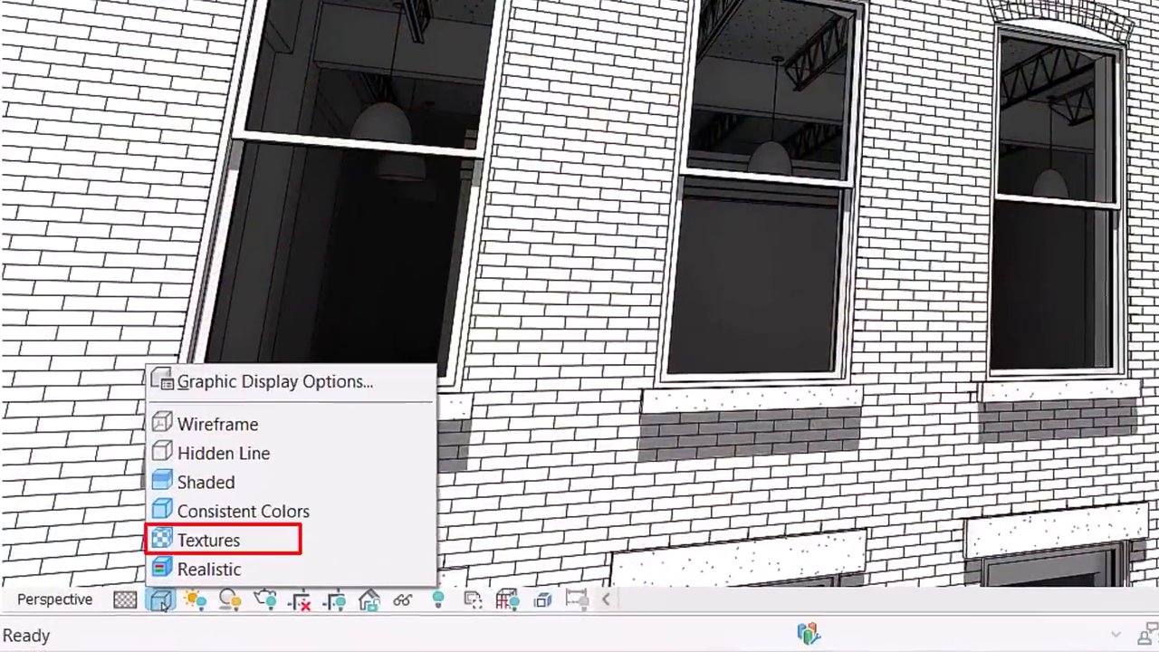
Switch the facade to the Textures visual style and choose a new solar study time interval
{"action": "left_click", "coordinate": [208, 540]}
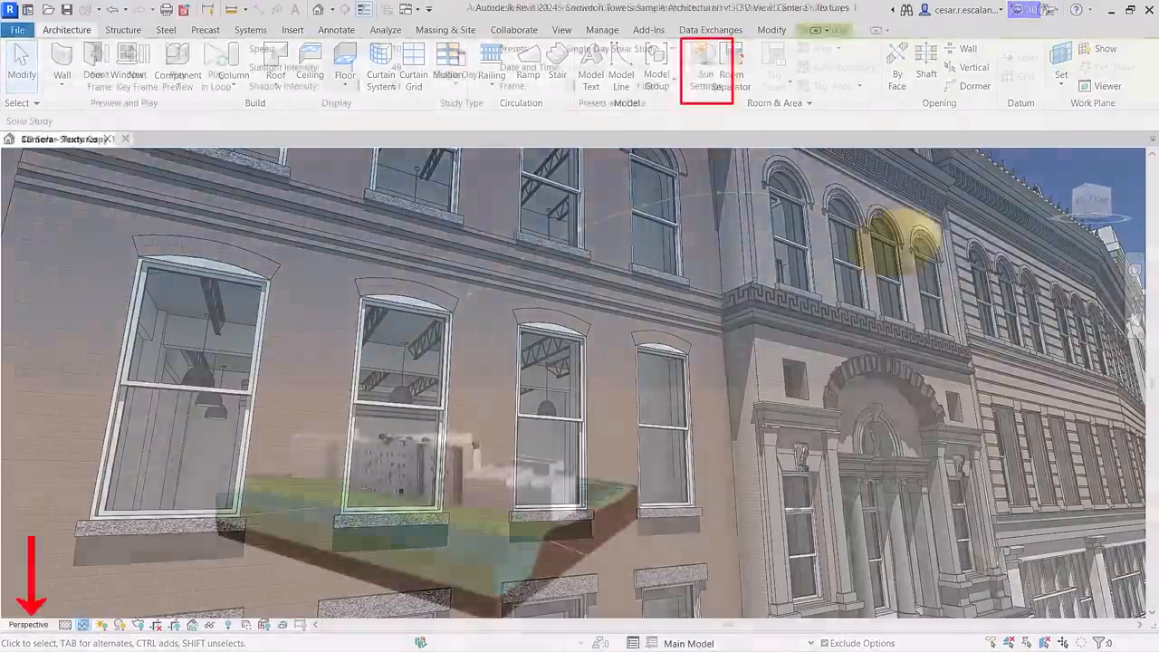
{"action": "left_click", "coordinate": [706, 68]}
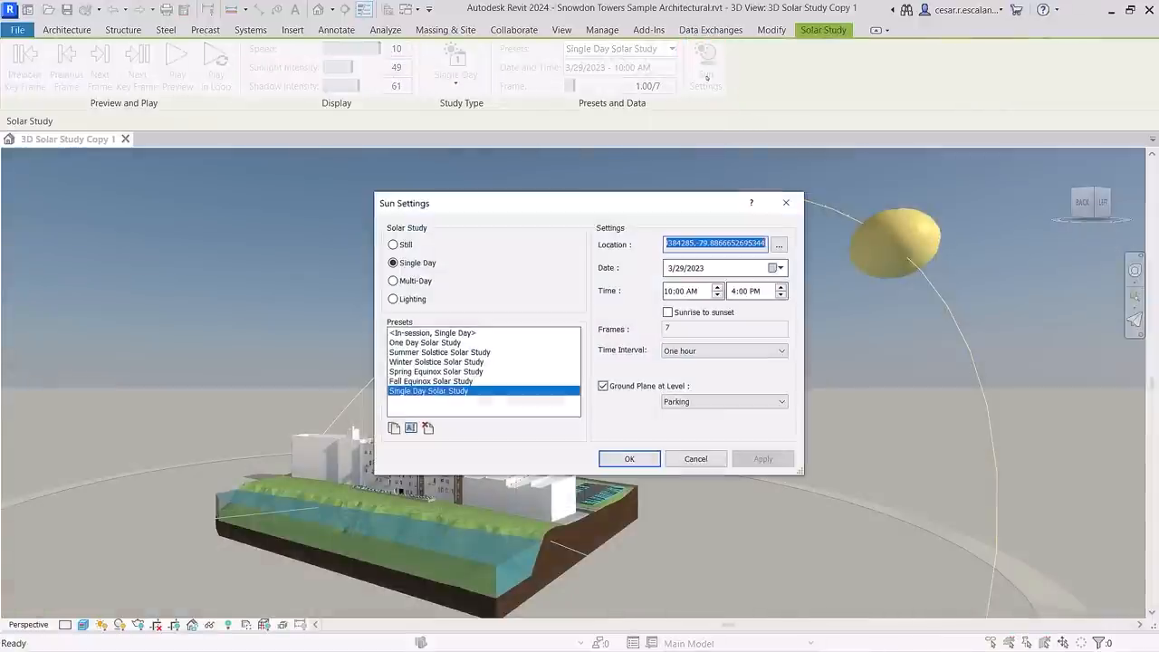
{"action": "left_click", "coordinate": [780, 350]}
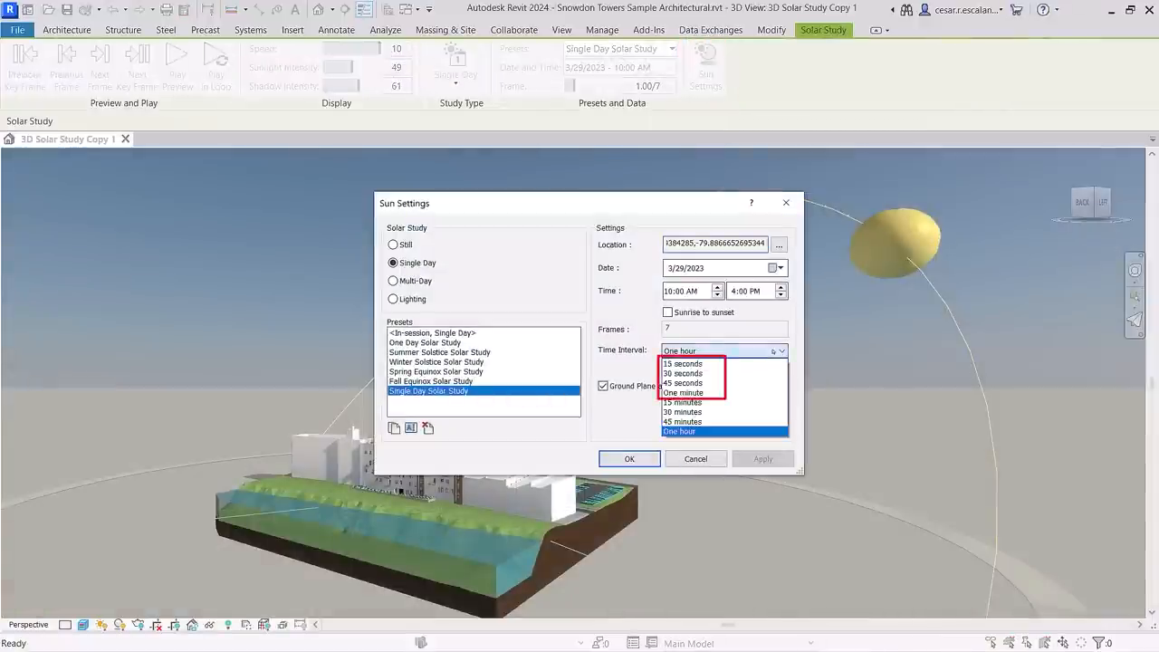
{"action": "left_click", "coordinate": [629, 458]}
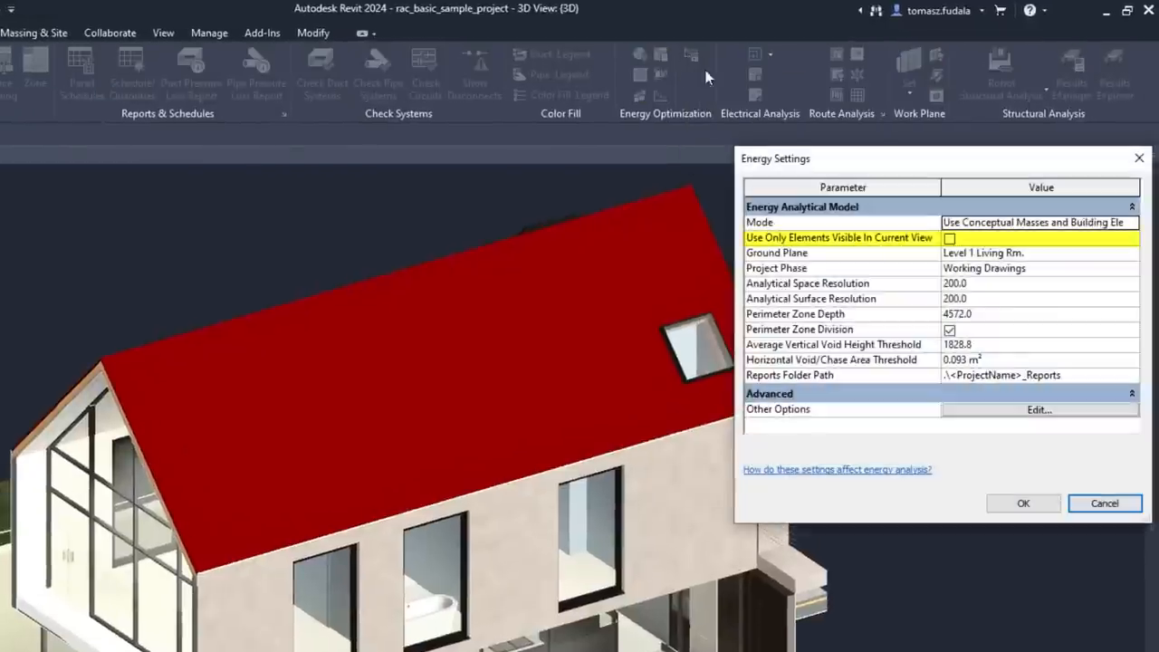
Limit energy analysis to visible elements, run it, and review Analysis Report 1's Monthly Overview charts
{"action": "left_click", "coordinate": [950, 238]}
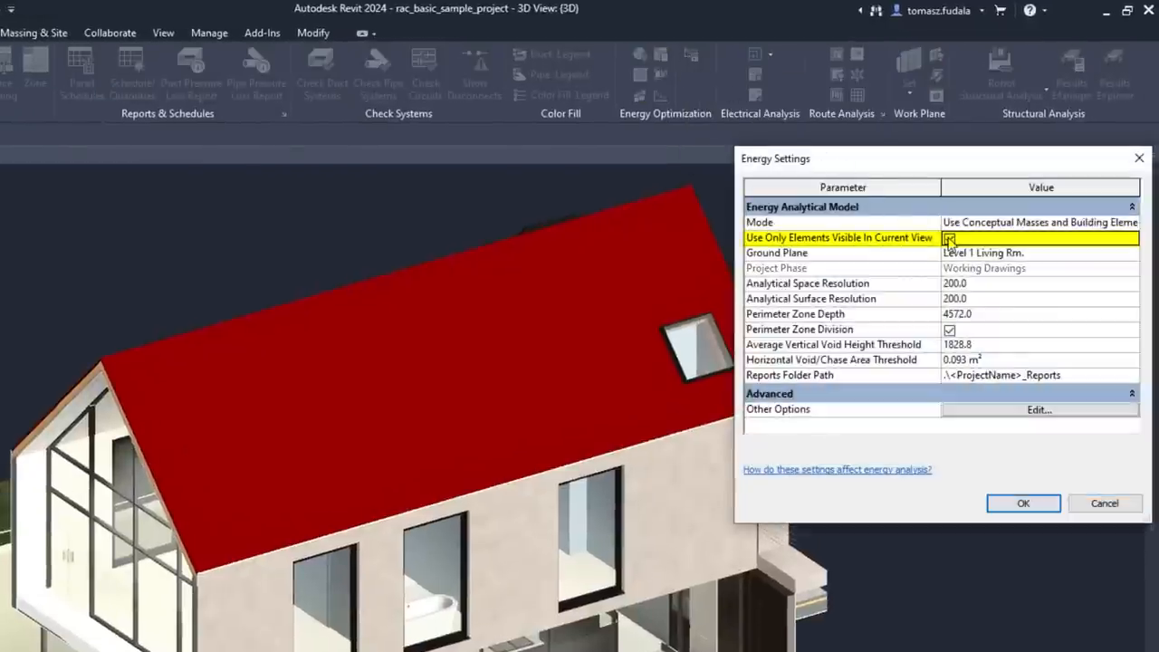
{"action": "left_click", "coordinate": [1024, 503]}
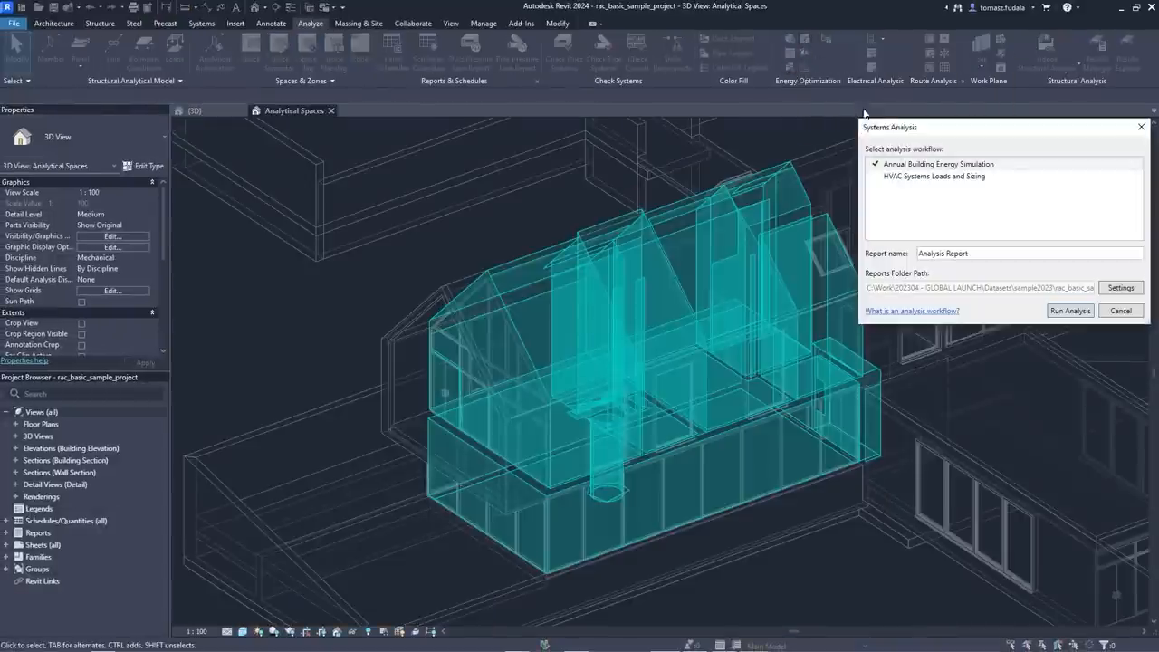
{"action": "left_click", "coordinate": [1069, 311]}
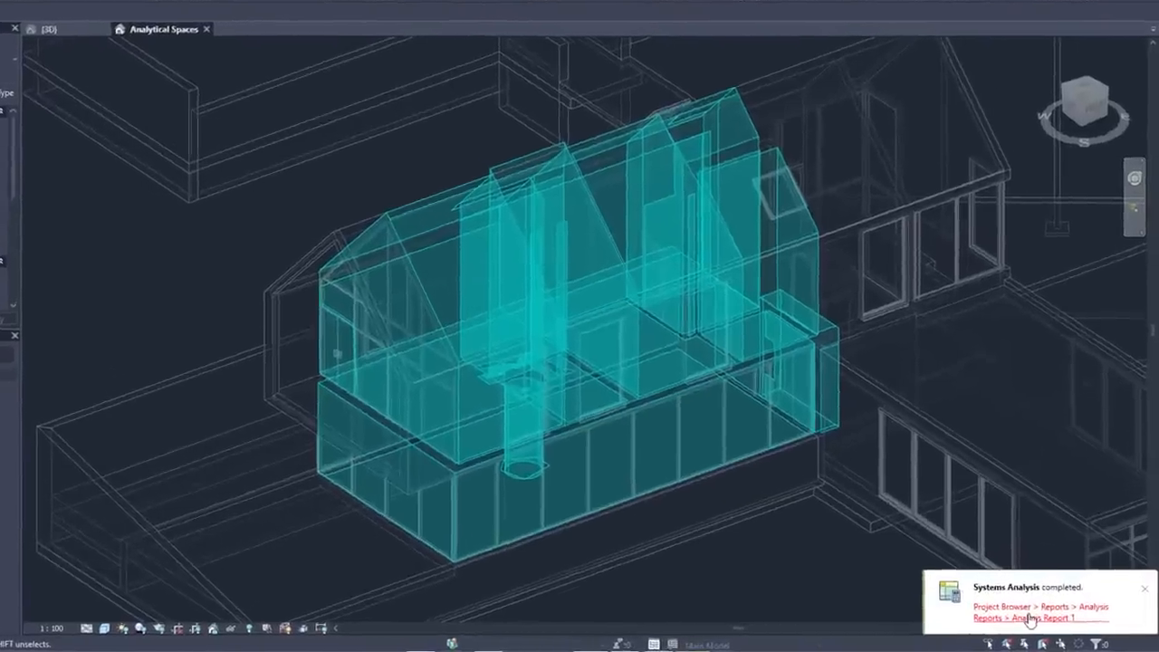
{"action": "left_click", "coordinate": [1037, 618]}
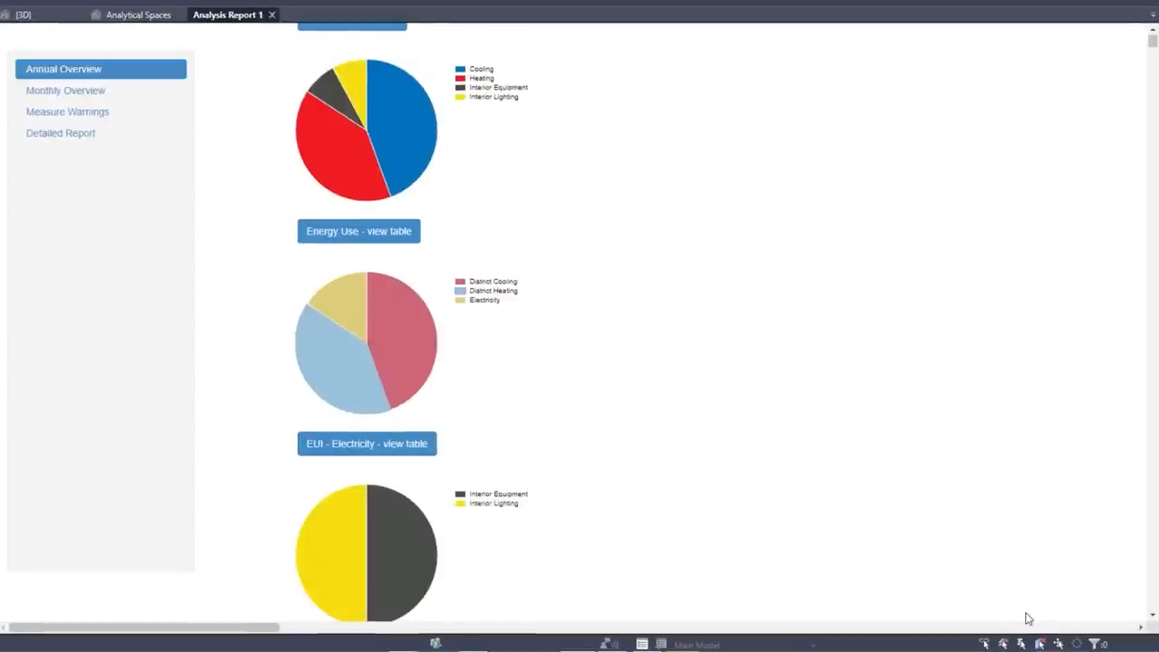
{"action": "left_click", "coordinate": [65, 89]}
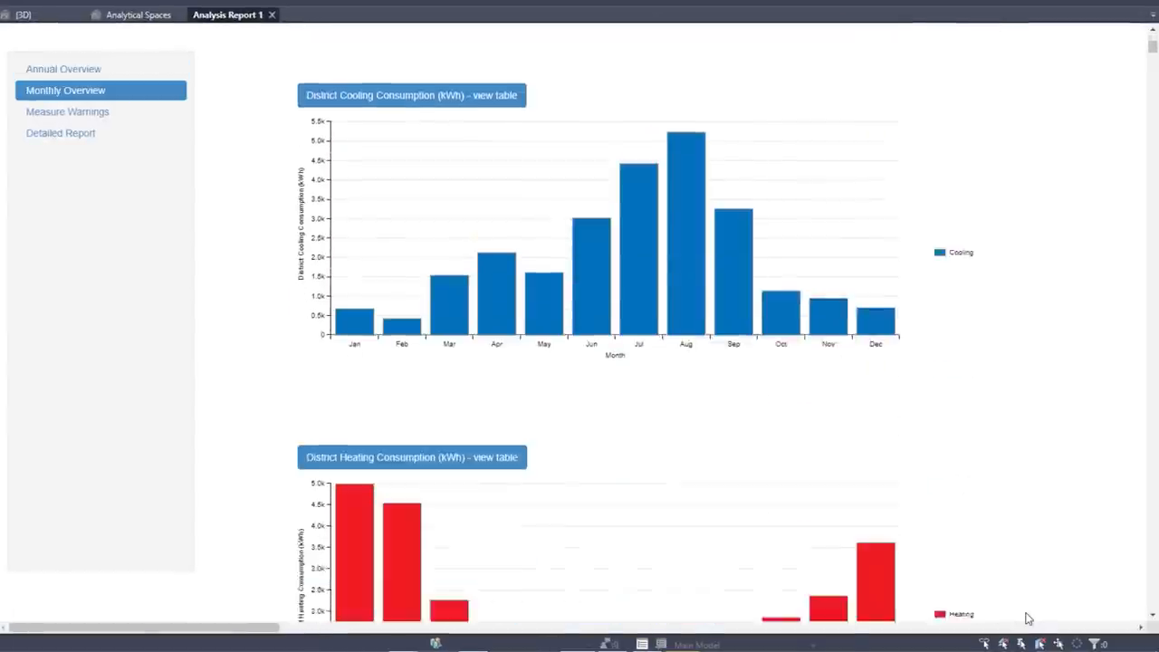
{"action": "scroll", "scroll_direction": "down", "scroll_amount": 3}
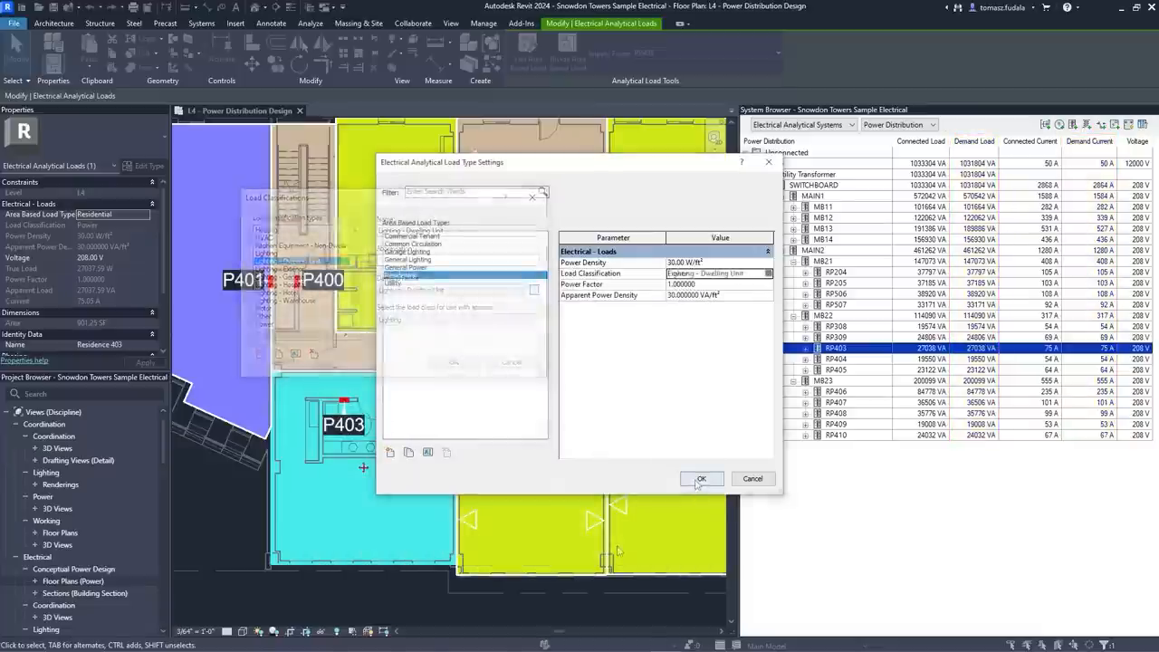
Confirm the load type settings and add Chiller 1 and Chiller 2 to a new load set
{"action": "left_click", "coordinate": [701, 478]}
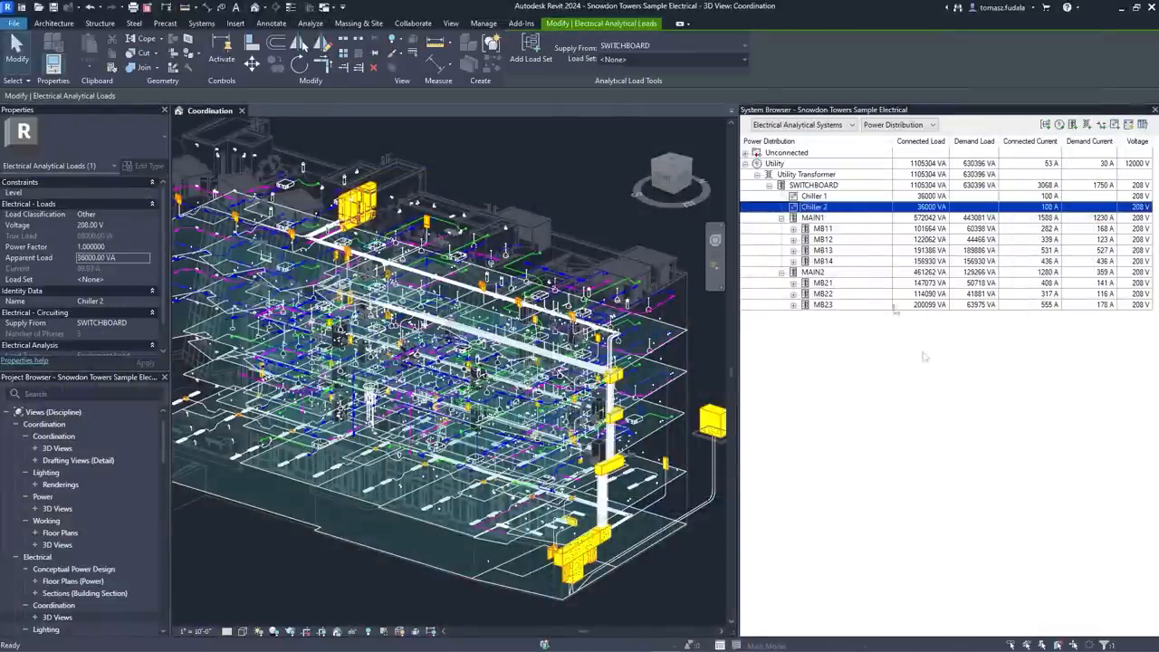
{"action": "left_click", "coordinate": [814, 195]}
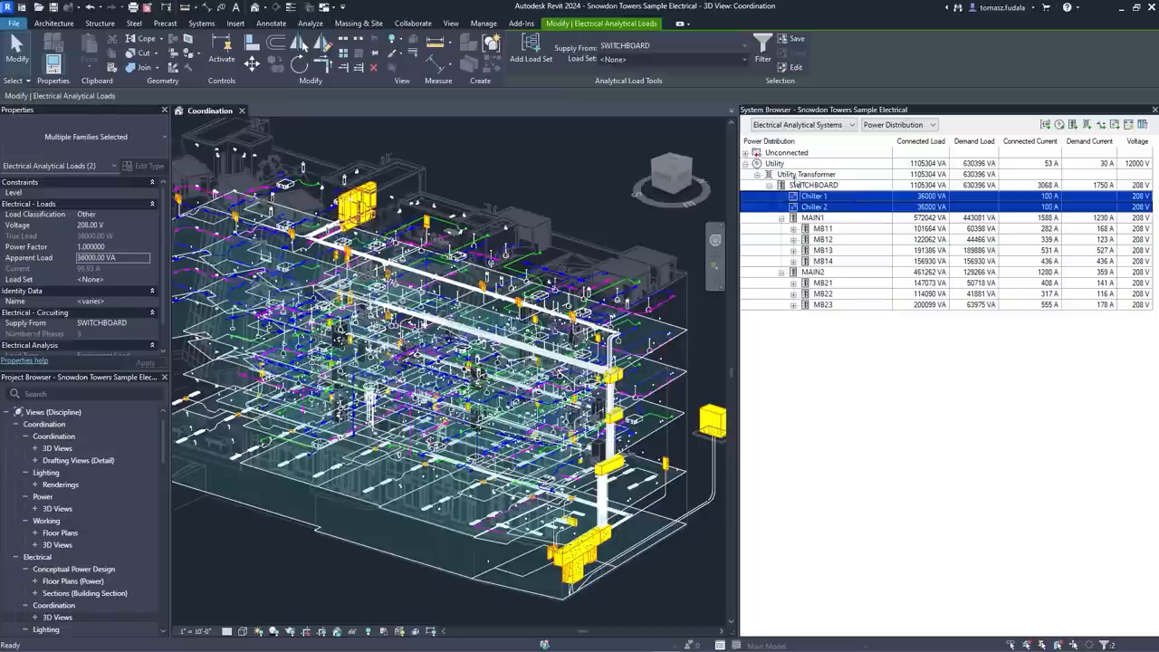
{"action": "left_click", "coordinate": [531, 45]}
{"action": "type", "text": "Chillers"}
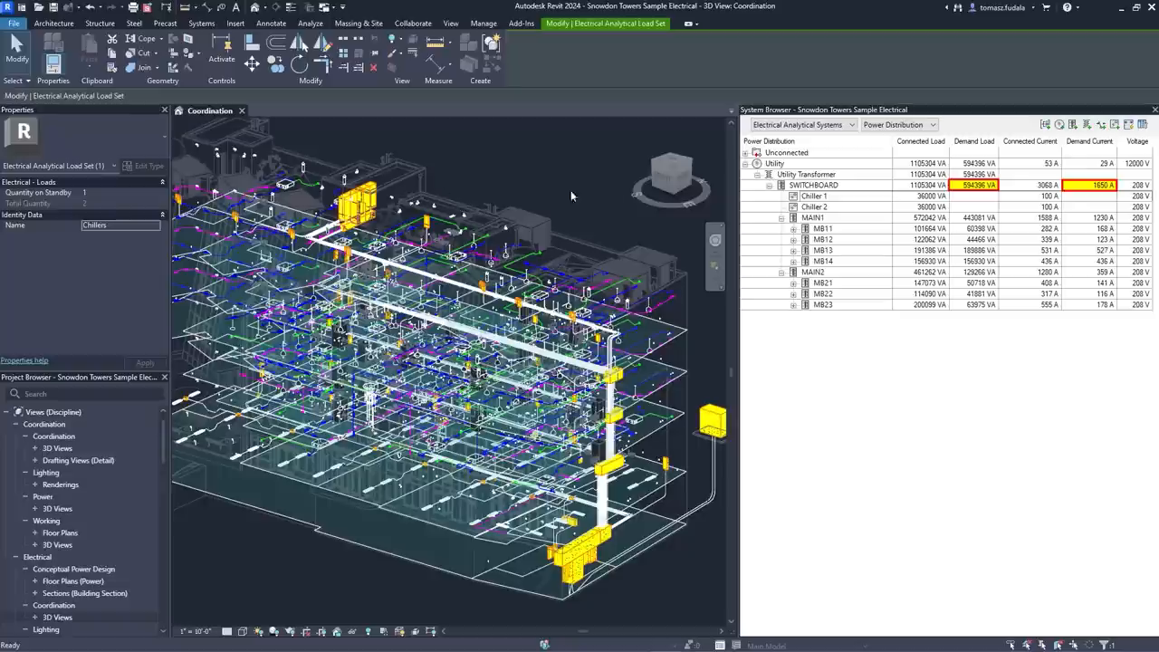
{"action": "left_click", "coordinate": [814, 185]}
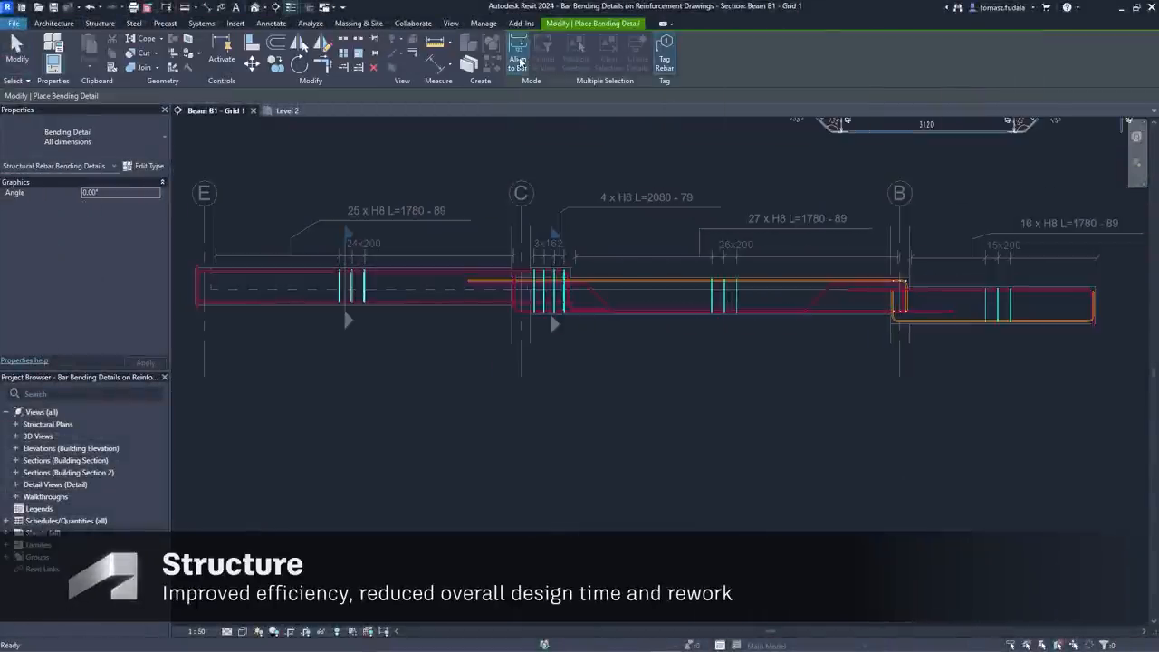
{"action": "mouse_move", "coordinate": [542, 54]}
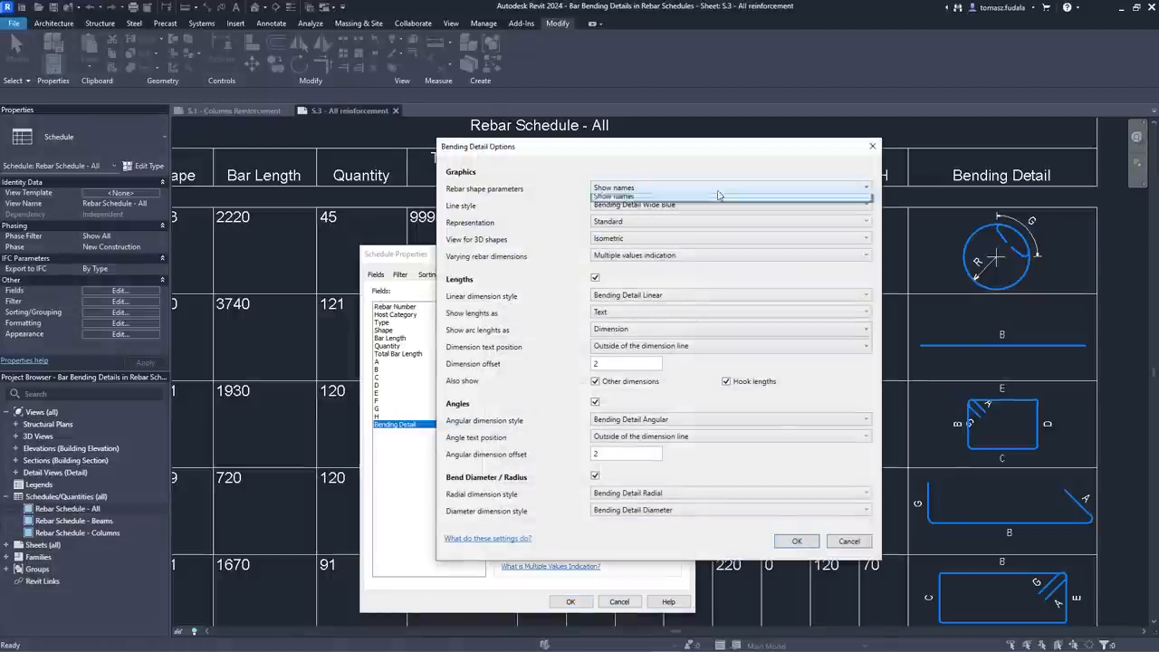
Set the bending detail options to show rebar shape parameters by name
{"action": "left_click", "coordinate": [796, 541]}
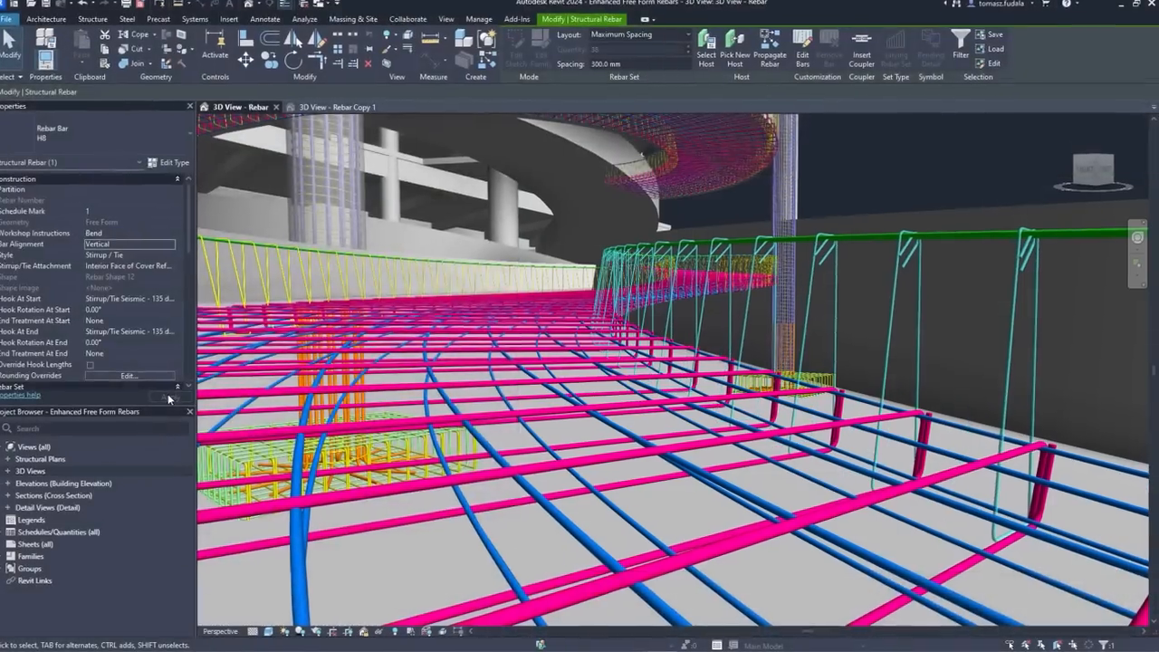
Set the free-form rebar layout to Maximum Spacing at 300 mm
{"action": "left_click", "coordinate": [512, 109]}
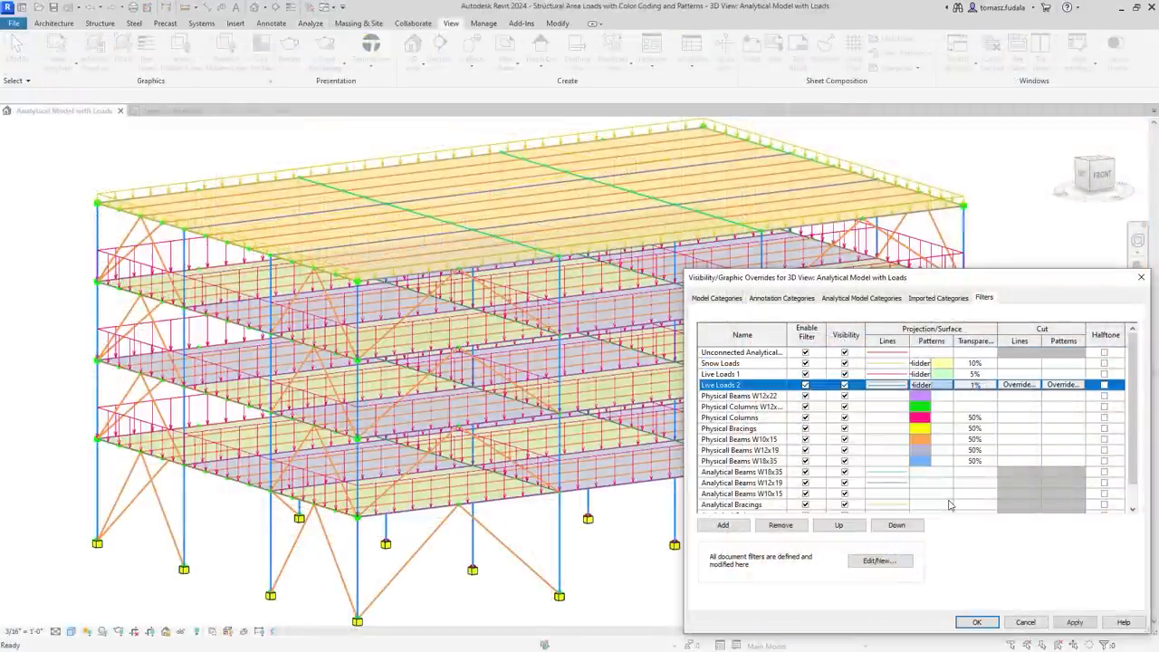
Select the Live Loads 2 filter in Visibility/Graphics to adjust its display
{"action": "left_click", "coordinate": [976, 623]}
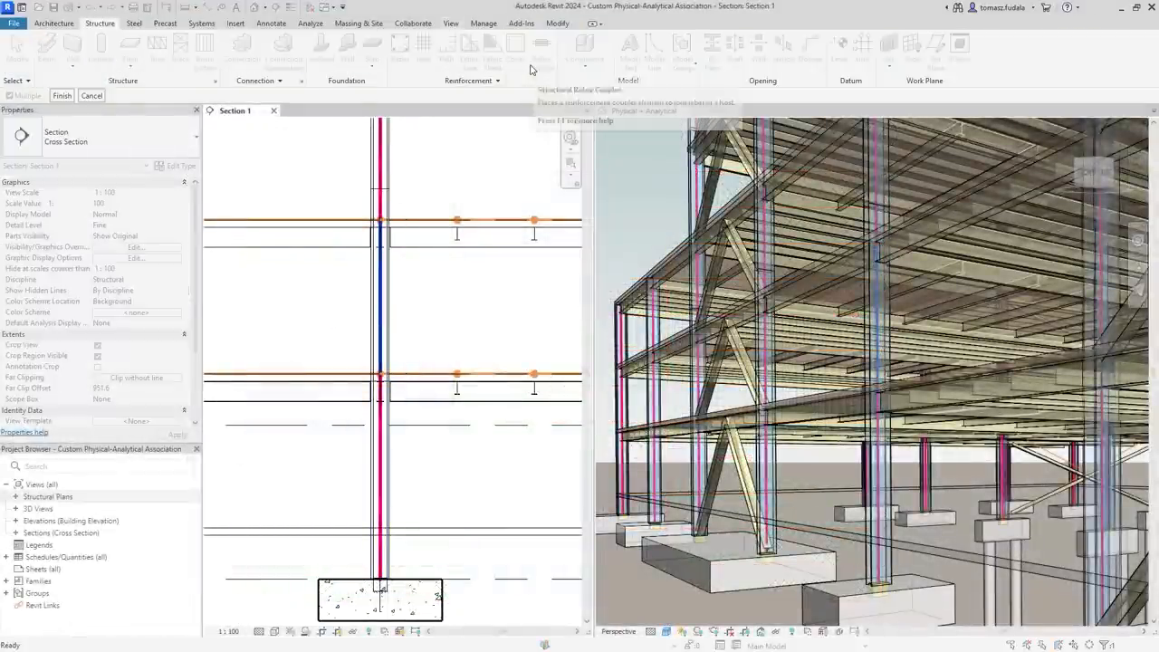
{"action": "mouse_move", "coordinate": [392, 455]}
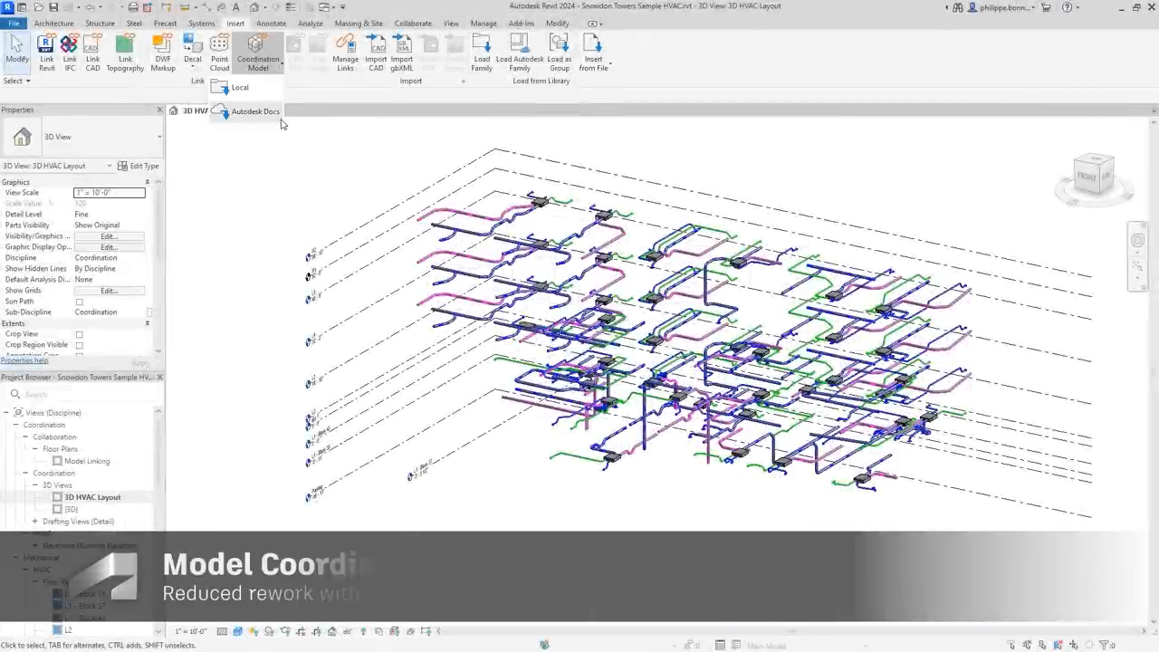
Link Snowdon Towers Sample Architectural.rvt's Coord - Arch Walls view from Autodesk Docs
{"action": "left_click", "coordinate": [255, 110]}
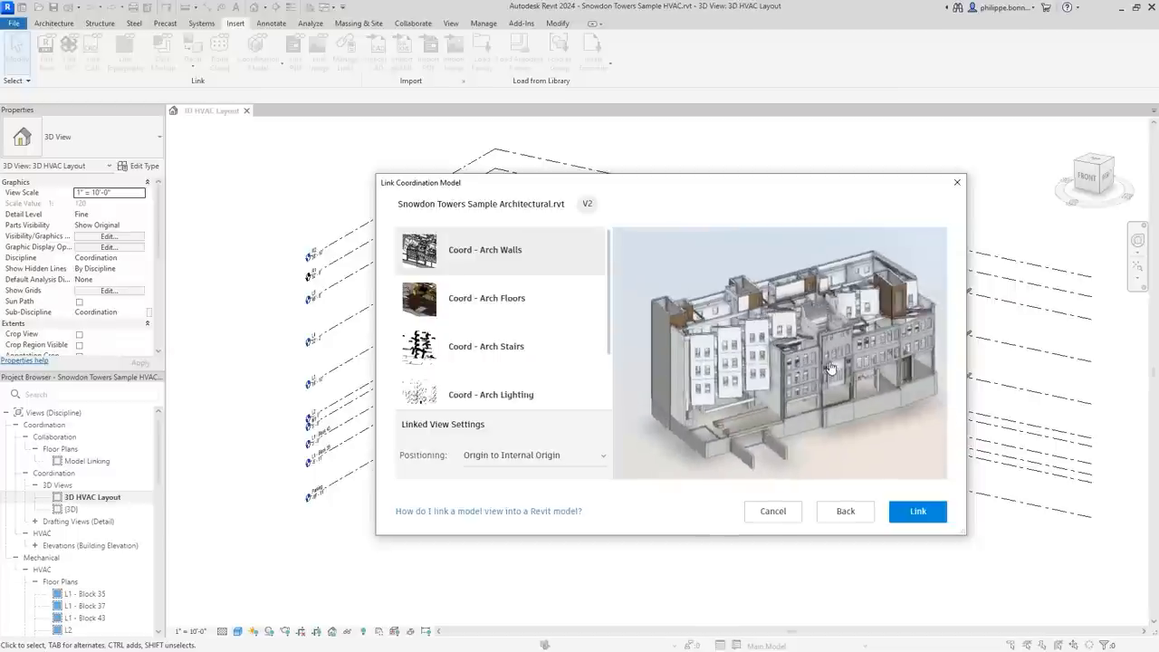
{"action": "left_click", "coordinate": [918, 511]}
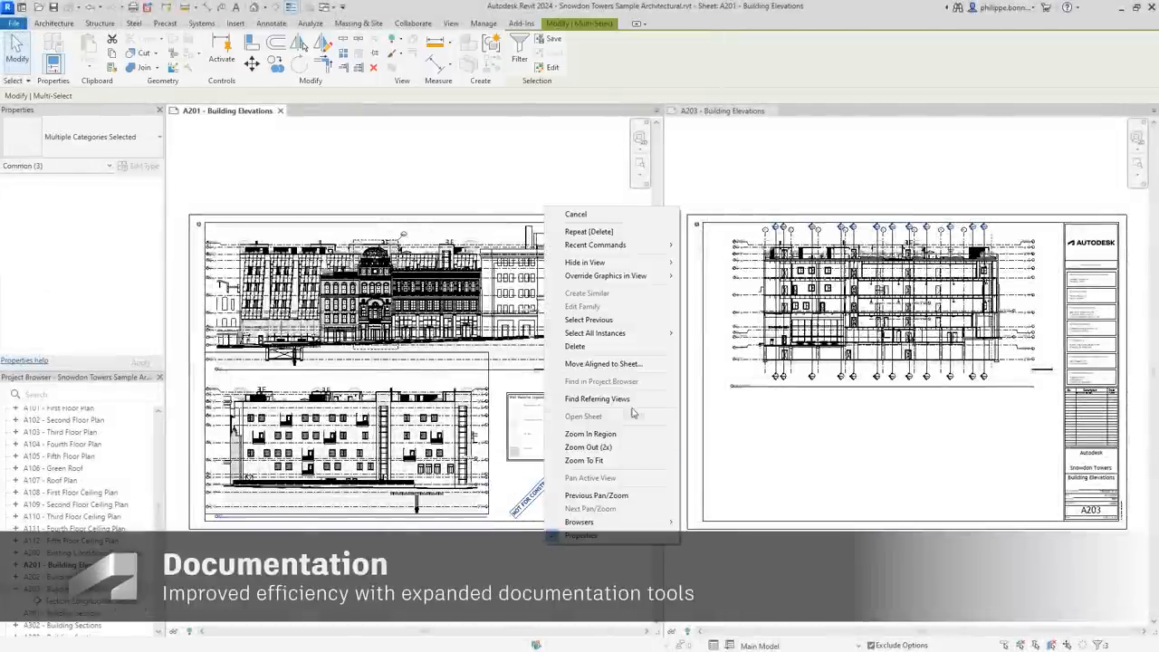
Open sheet A554 from the North elevation and place the Cafe Kitchen section on it
{"action": "left_click", "coordinate": [605, 363]}
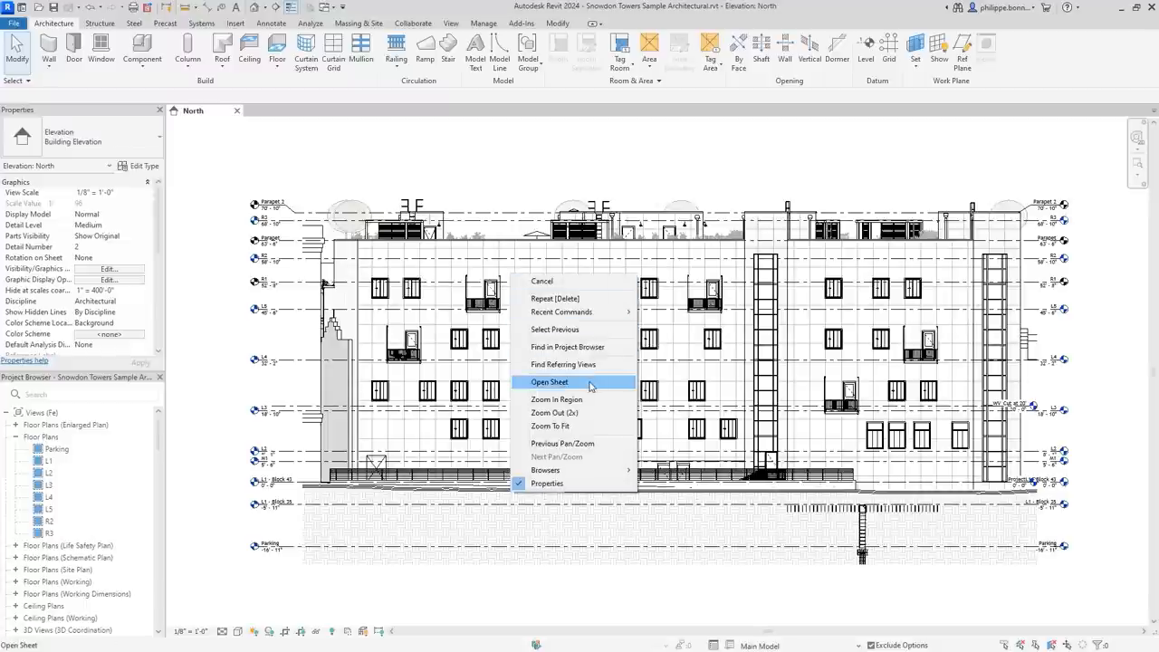
{"action": "left_click", "coordinate": [549, 381]}
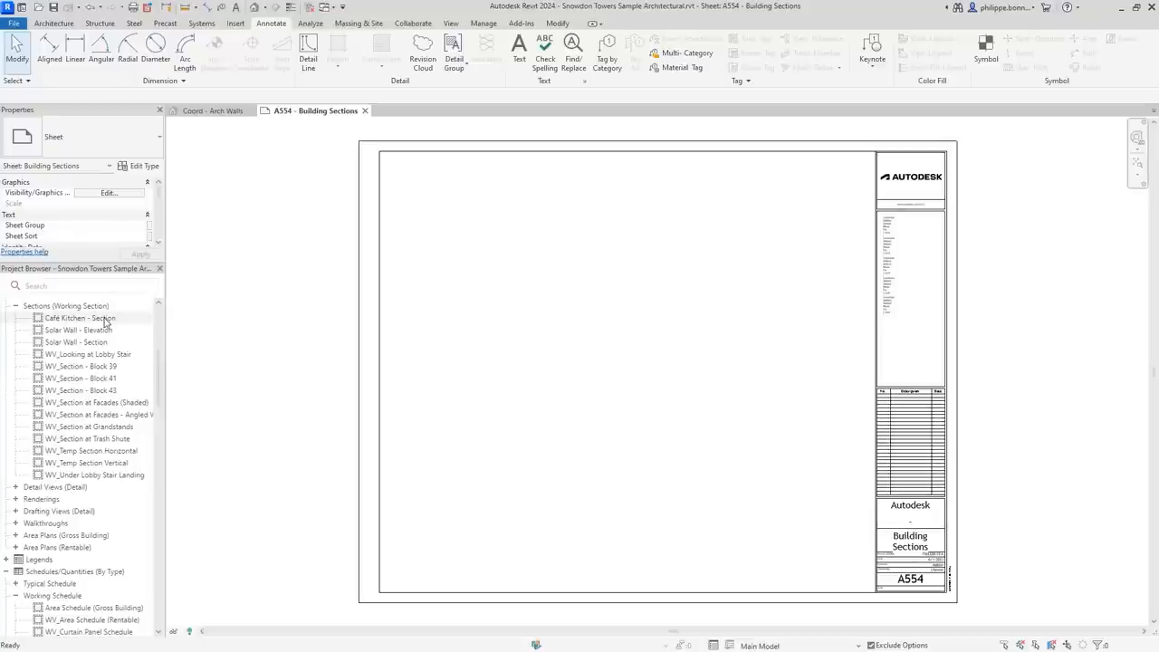
{"action": "left_click", "coordinate": [76, 341]}
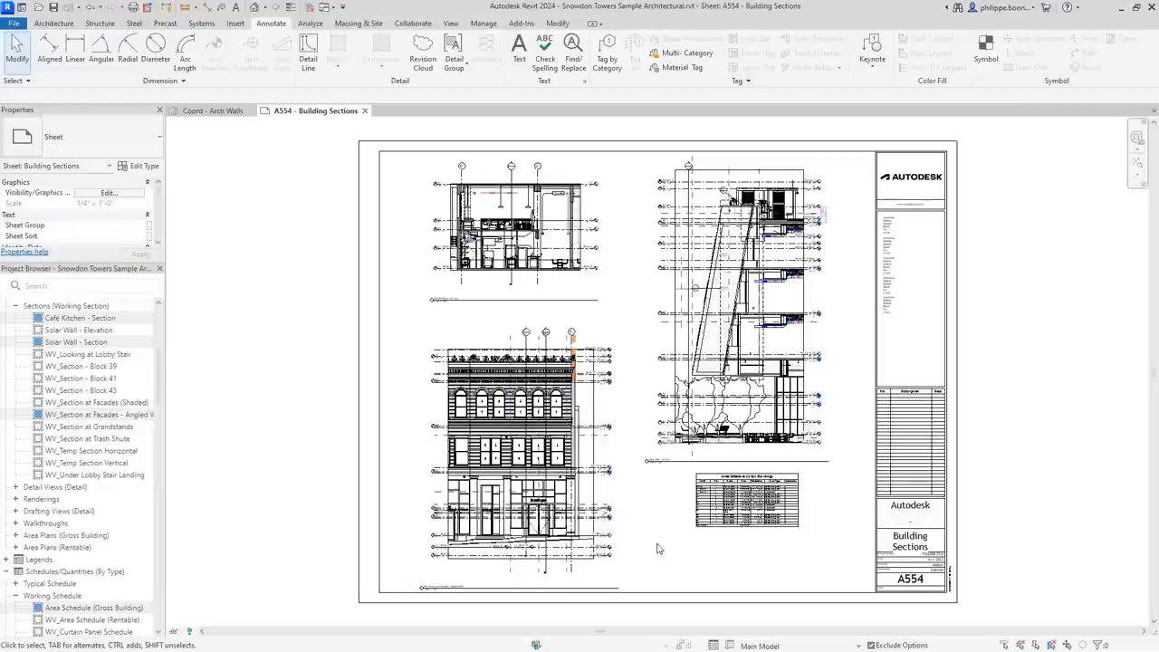
{"action": "left_click", "coordinate": [747, 501]}
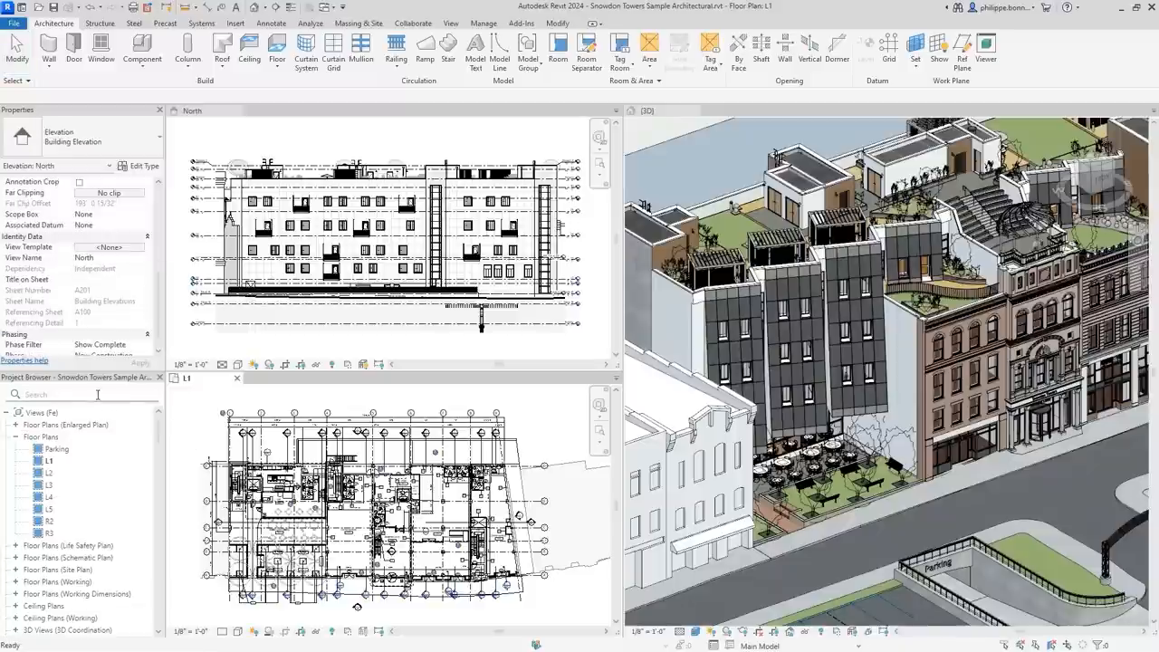
Create a Revision Clouds schedule and show fields from Revision, selecting number, date and description
{"action": "type", "text": "Kitchen"}
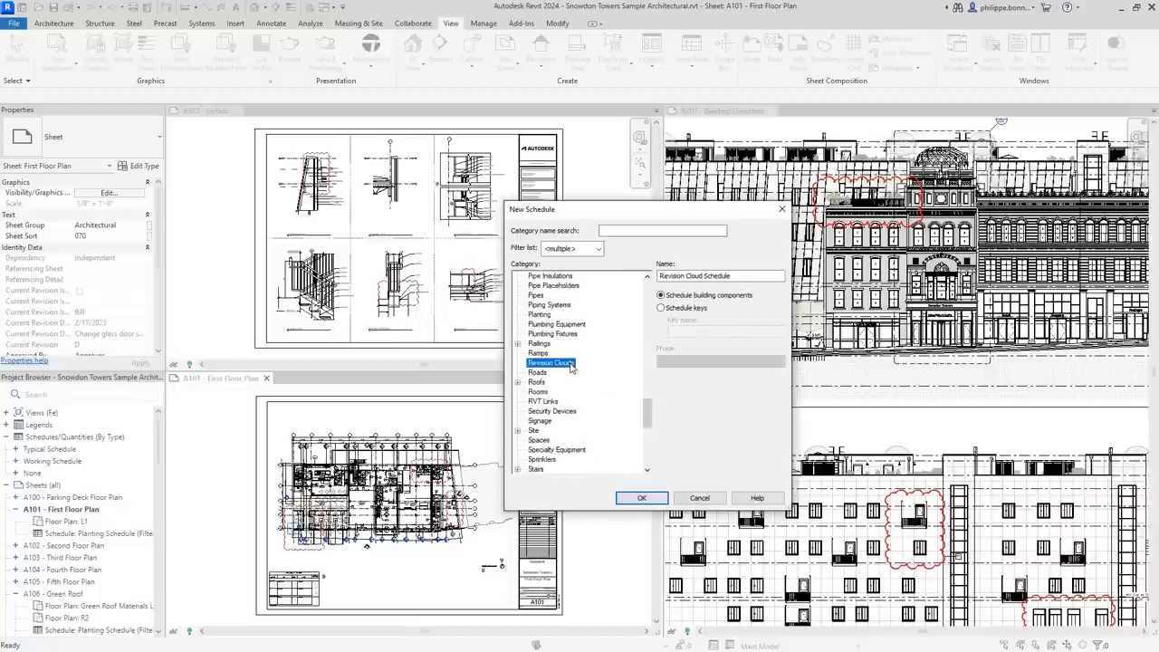
{"action": "left_click", "coordinate": [642, 498]}
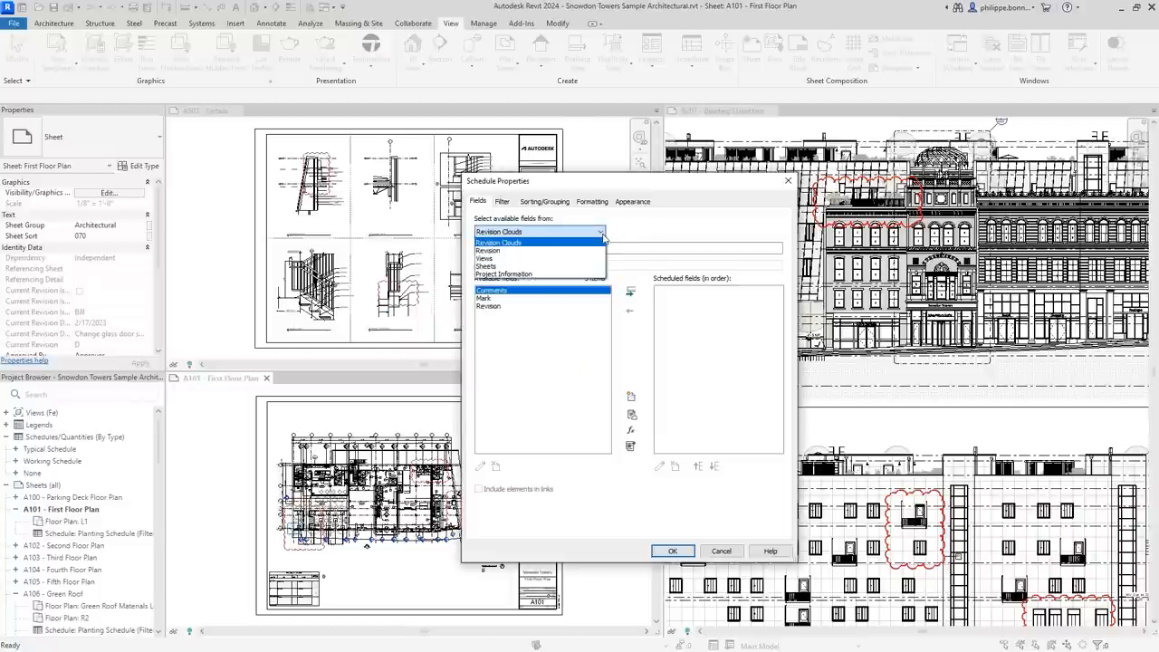
{"action": "left_click", "coordinate": [488, 251]}
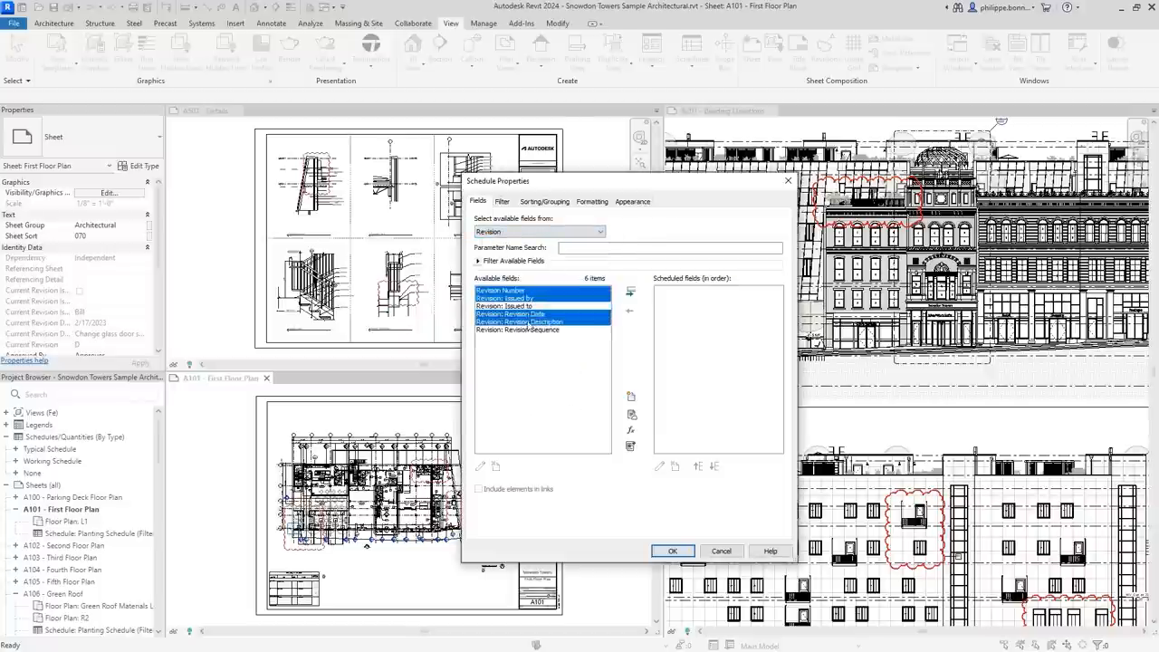